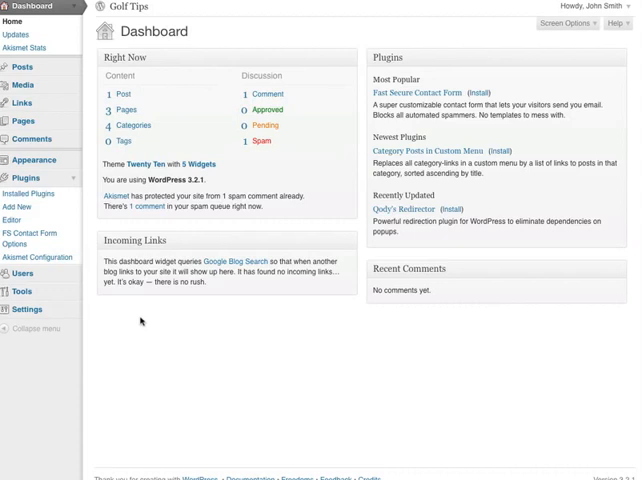
pyautogui.moveTo(128, 314)
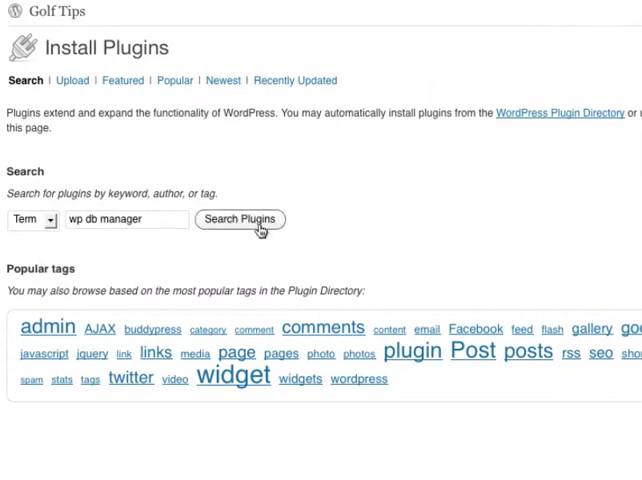
# Step: Search 'wp db manager' and install WP-DBManager 2.63 from the results, confirming the install
pyautogui.click(240, 220)
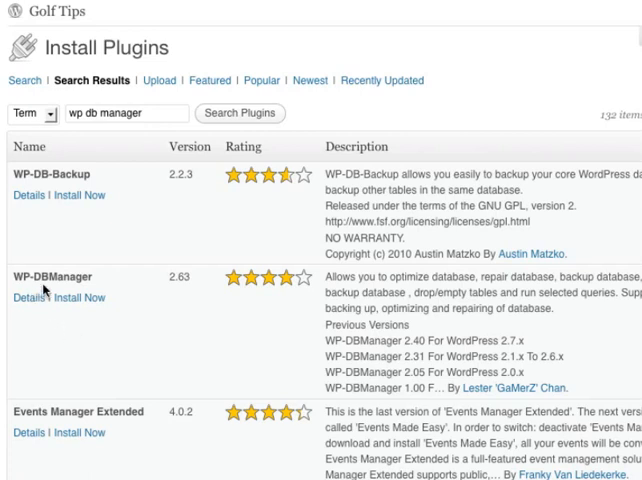
pyautogui.moveTo(76, 296)
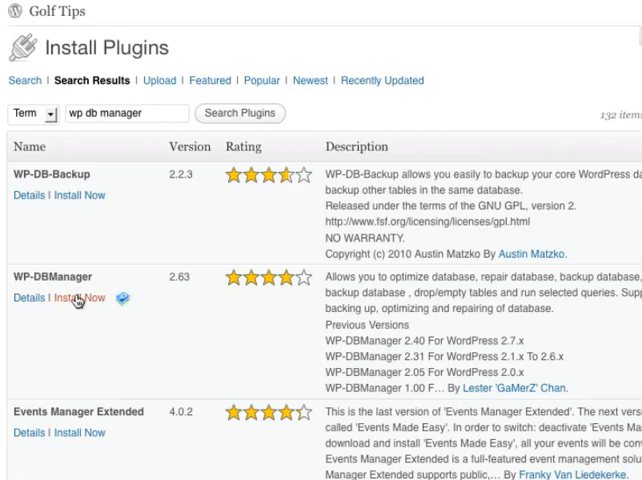
pyautogui.click(76, 296)
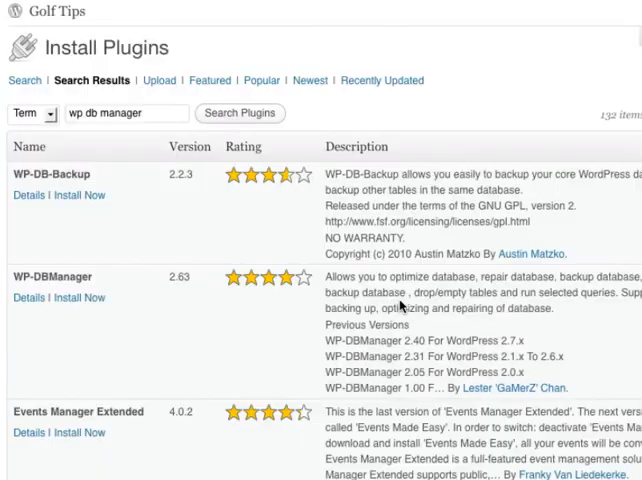
pyautogui.click(76, 296)
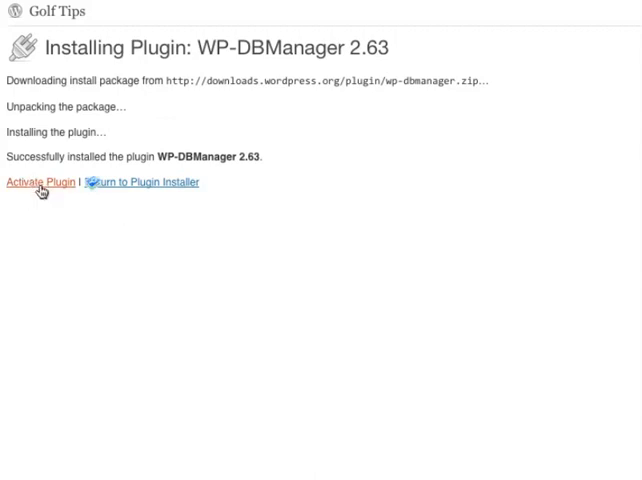
# Step: Activate the newly installed WP-DBManager plugin via the Activate Plugin link
pyautogui.click(40, 182)
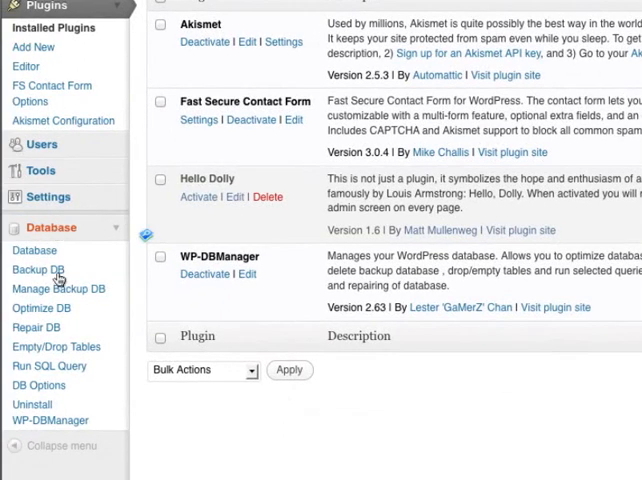
pyautogui.moveTo(36, 250)
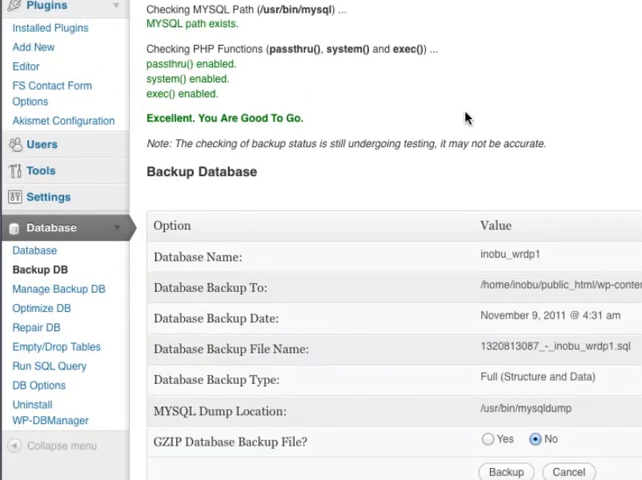
# Step: Scroll down the Backup Database page to the Full type and GZIP No backup options
pyautogui.scroll(-3)
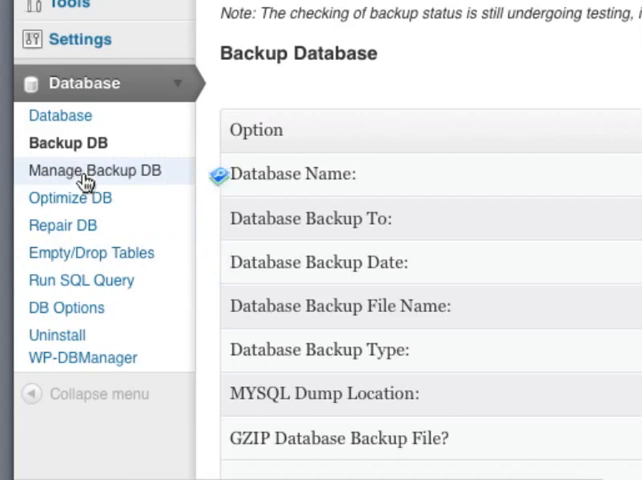
# Step: Show the Manage Backup DB page listing two inobu_wrdp1 backups of 540.1 KiB
pyautogui.click(94, 170)
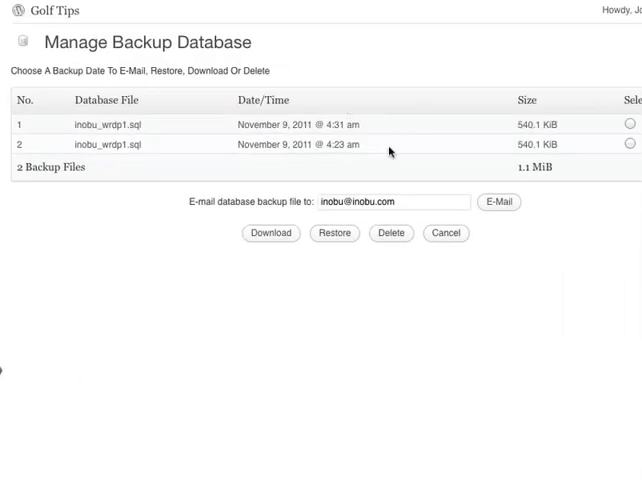
pyautogui.moveTo(498, 236)
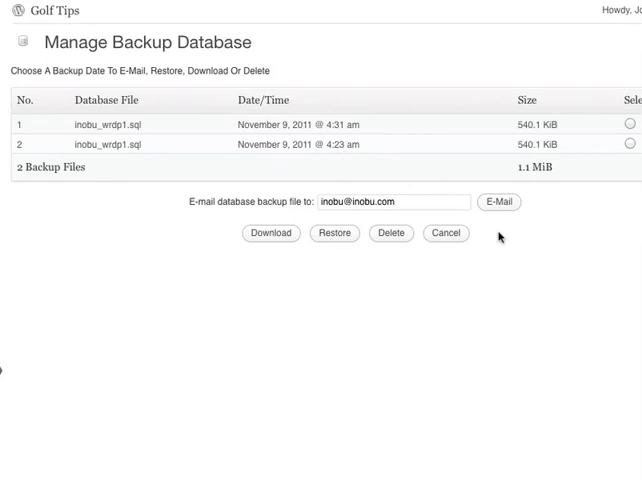
pyautogui.moveTo(436, 196)
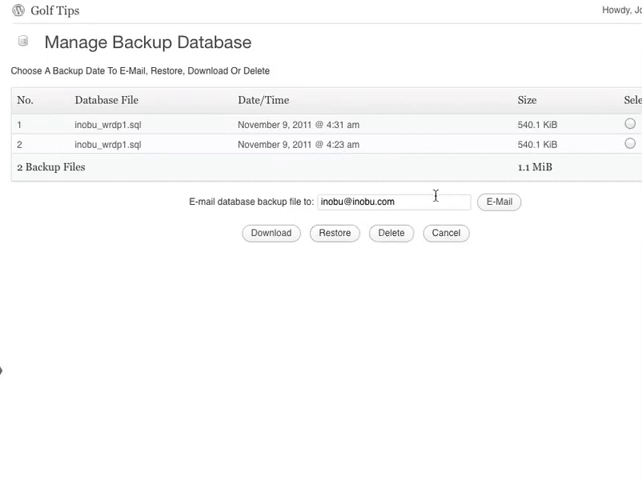
pyautogui.moveTo(196, 212)
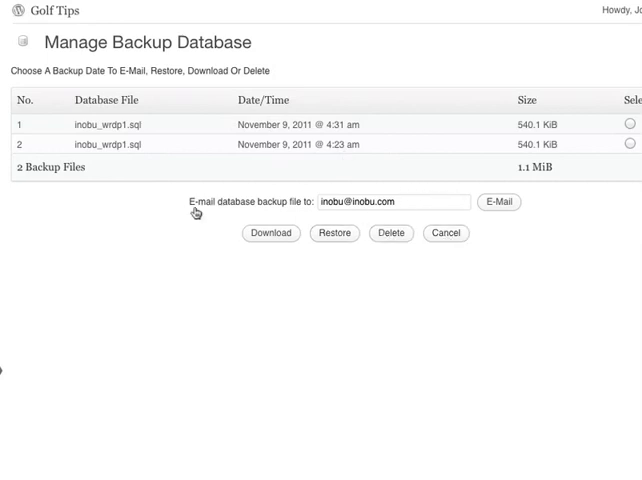